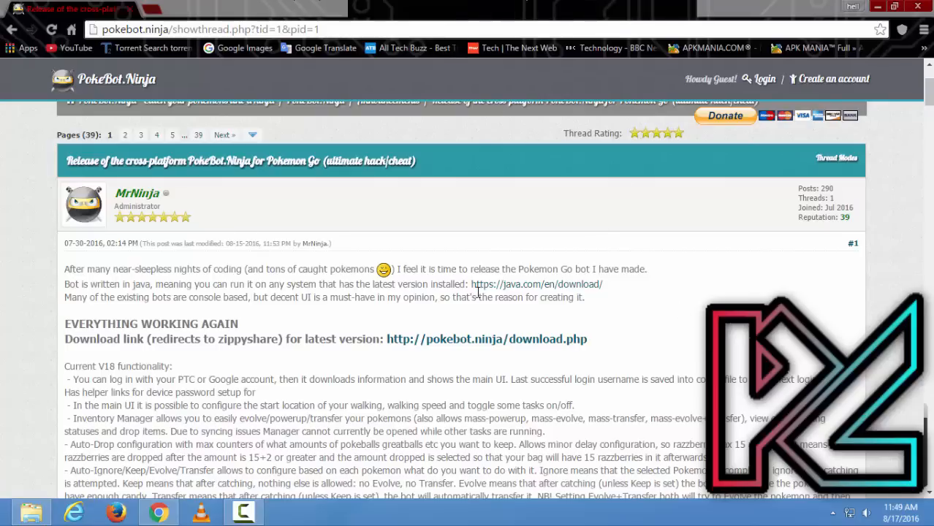
mouse_move(540, 301)
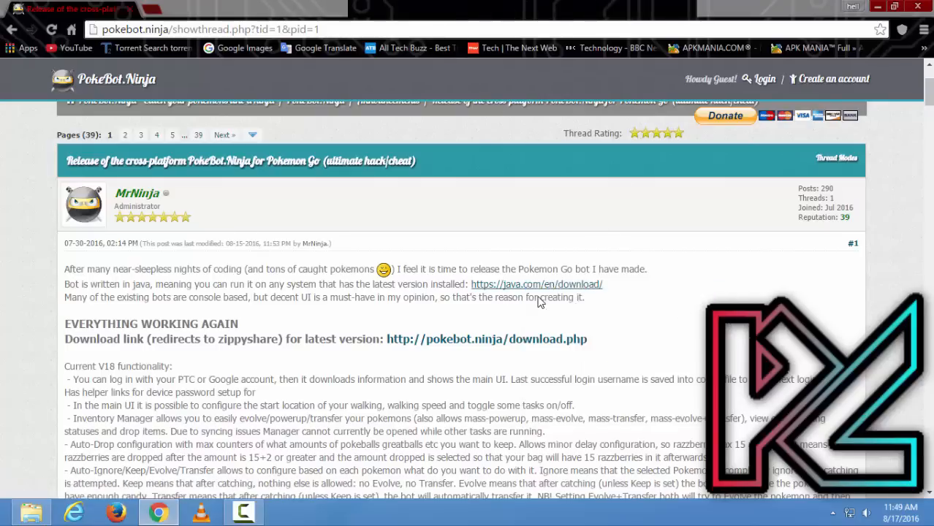
Step: Extract the PokeBotNinja-v23 archive in Downloads and launch its startbot script
click(536, 284)
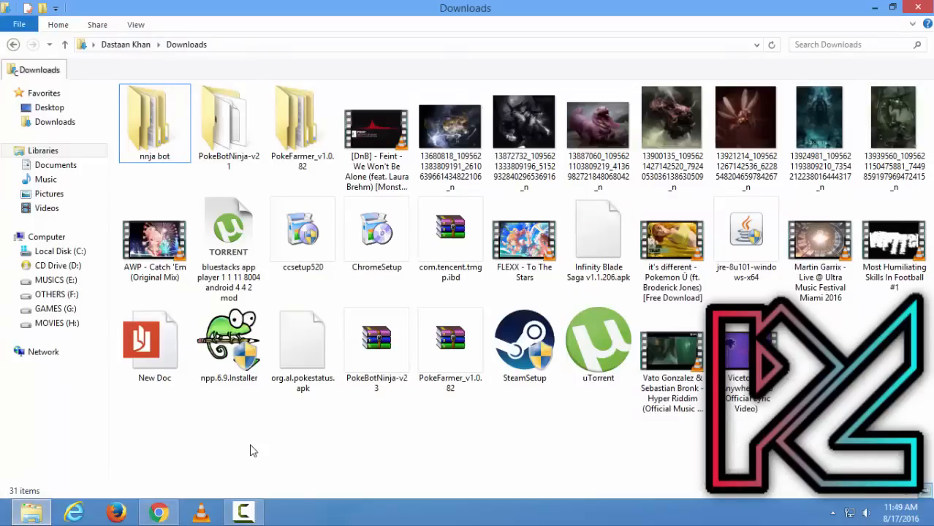
click(746, 237)
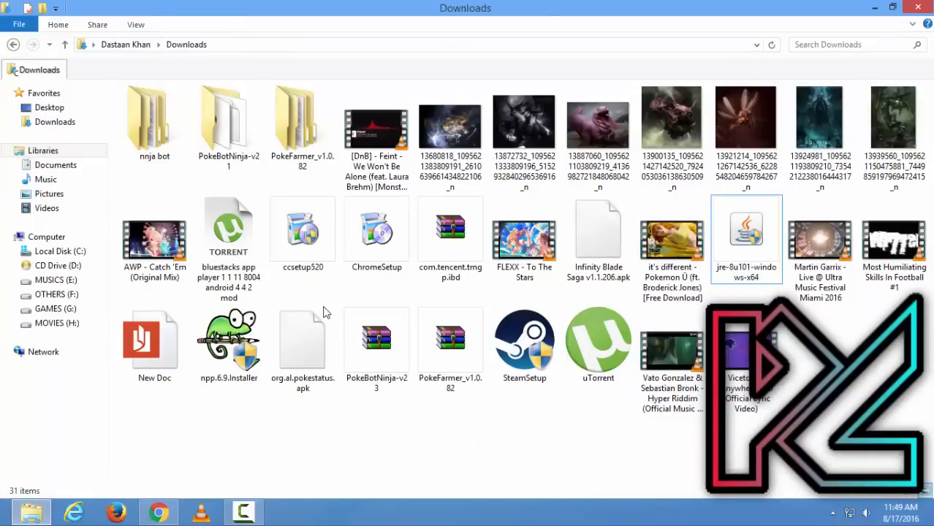
right_click(377, 336)
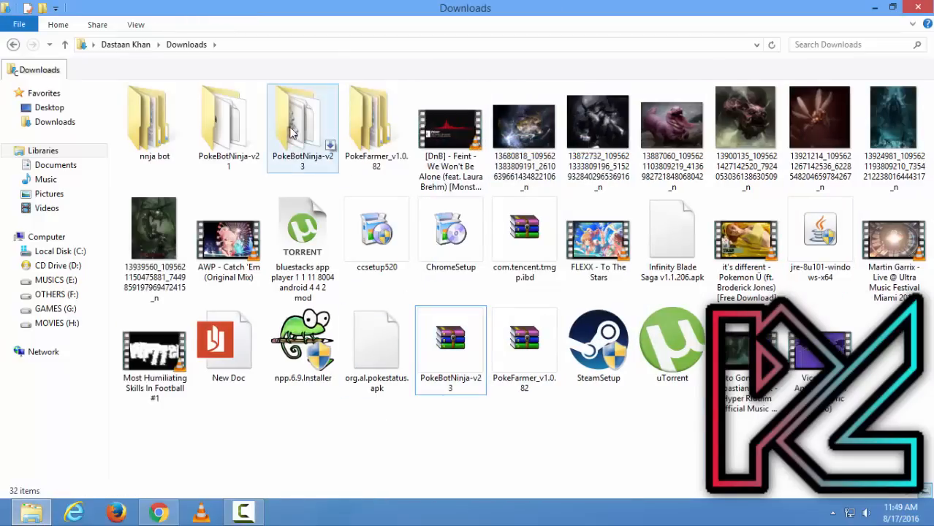
double_click(303, 120)
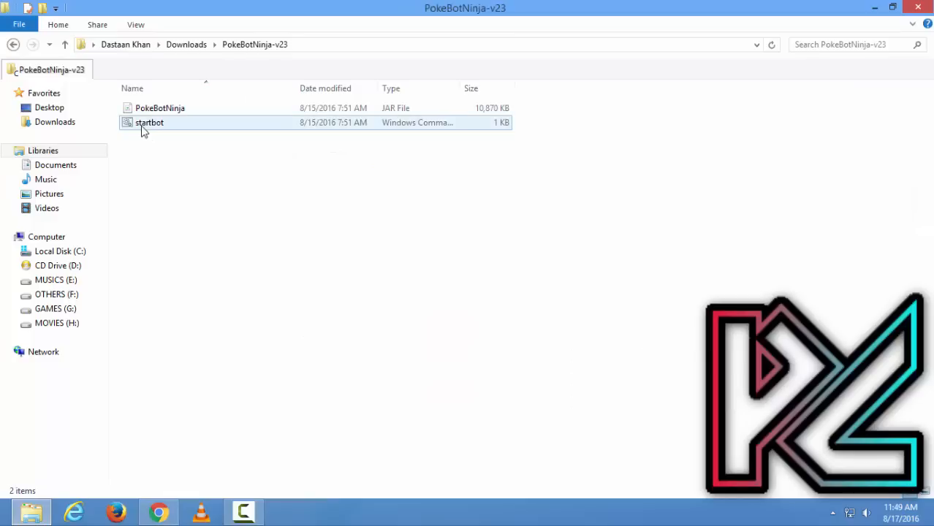
mouse_move(149, 123)
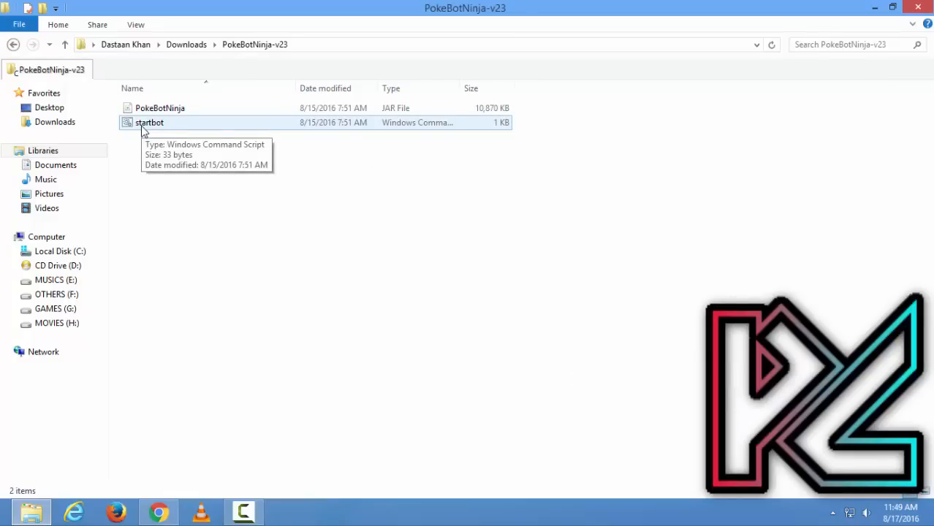
double_click(149, 123)
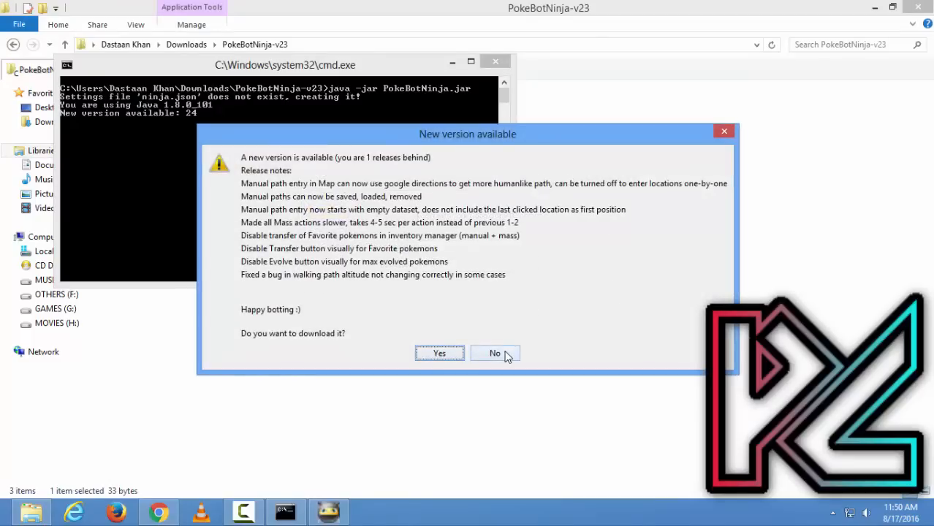
Step: Decline the new-version download and log in with the entered account credentials
click(494, 353)
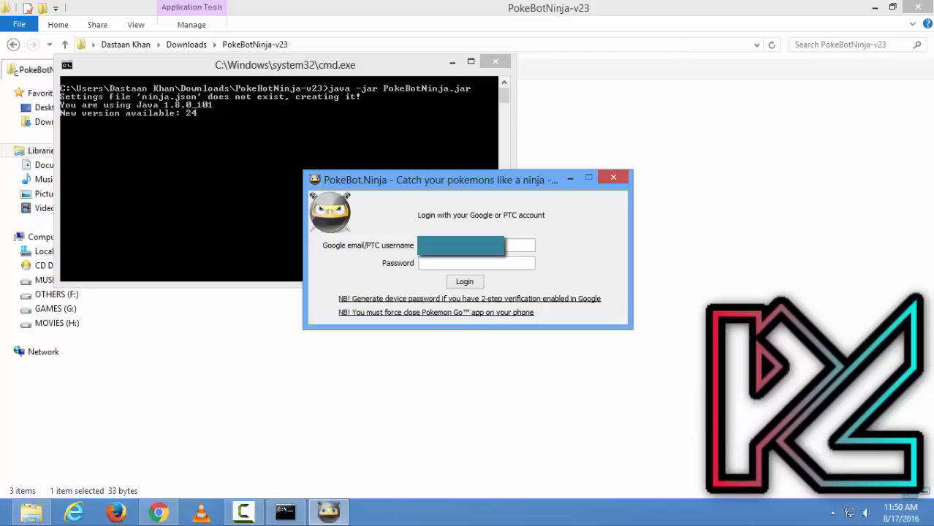
text(••)
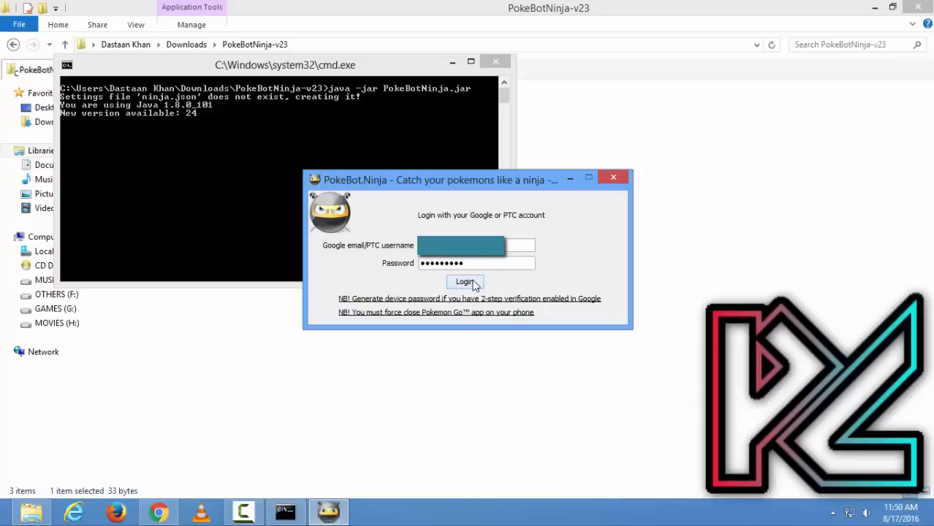
click(465, 282)
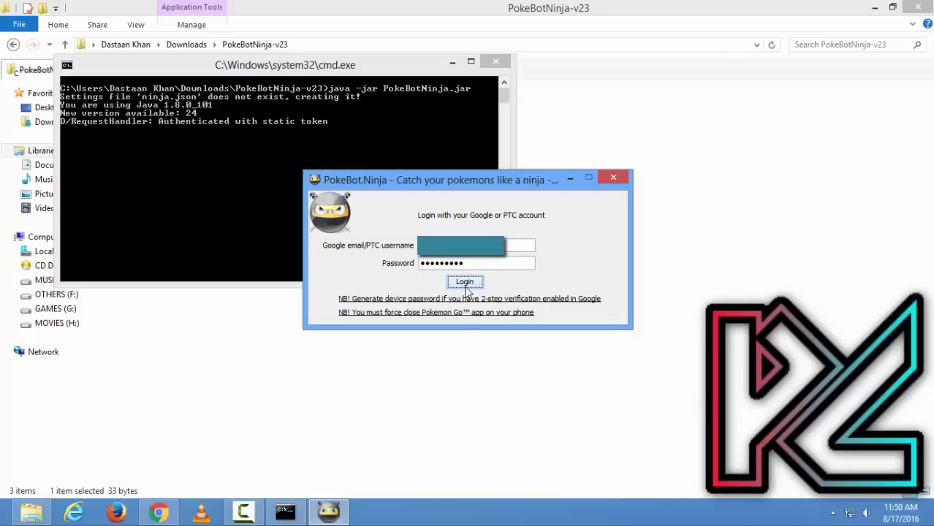
click(464, 282)
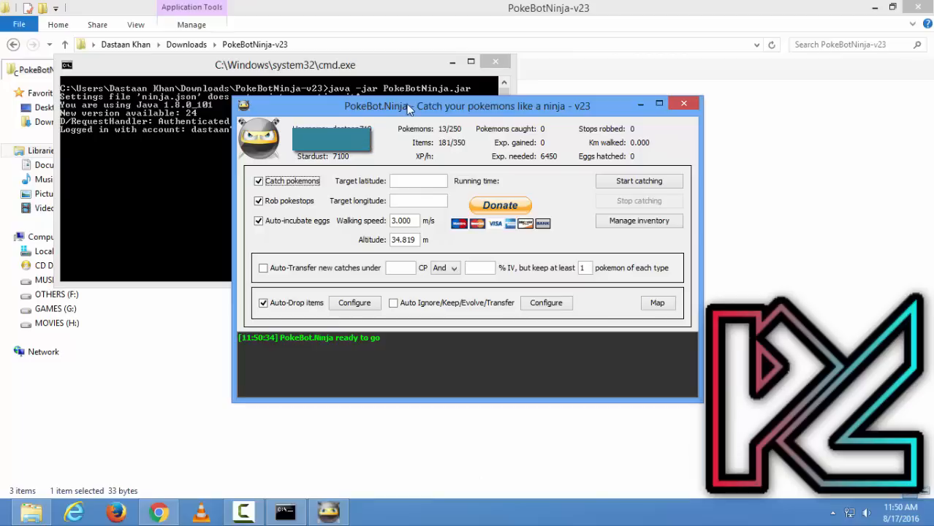
mouse_move(415, 141)
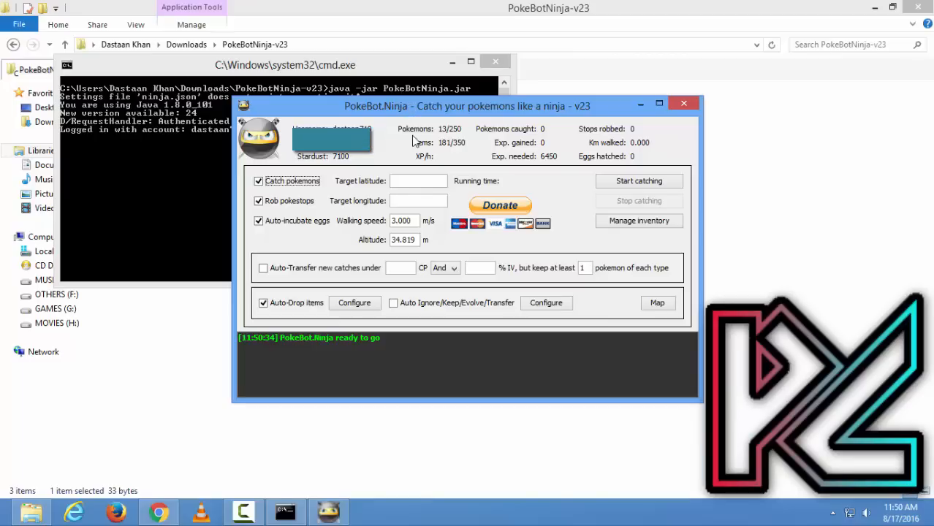
Step: Decline the donation prompt, centre the map on BHIWANDI, and close the map window
click(500, 205)
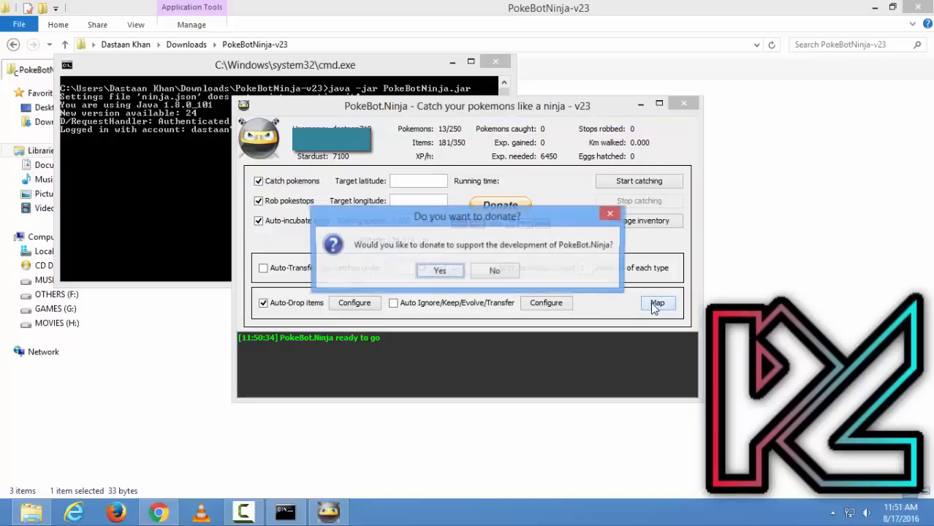
click(658, 303)
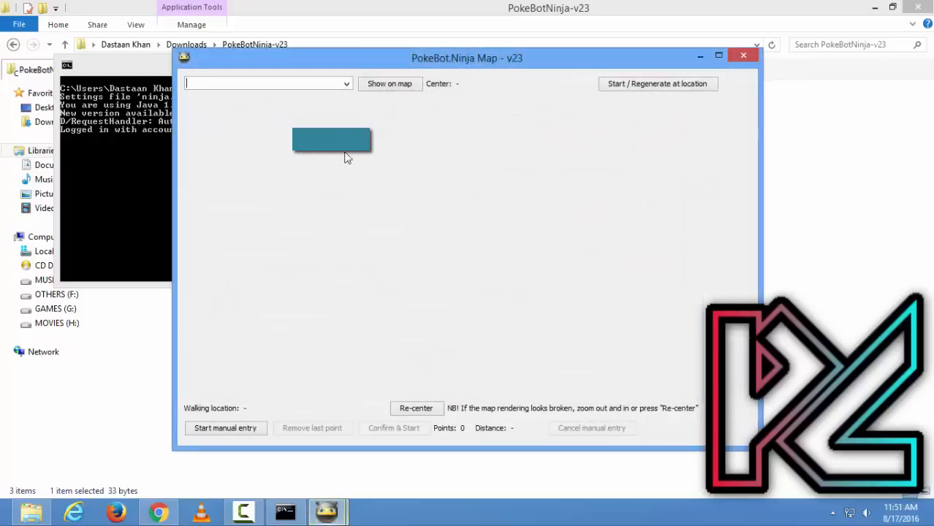
text(BHIWANDI)
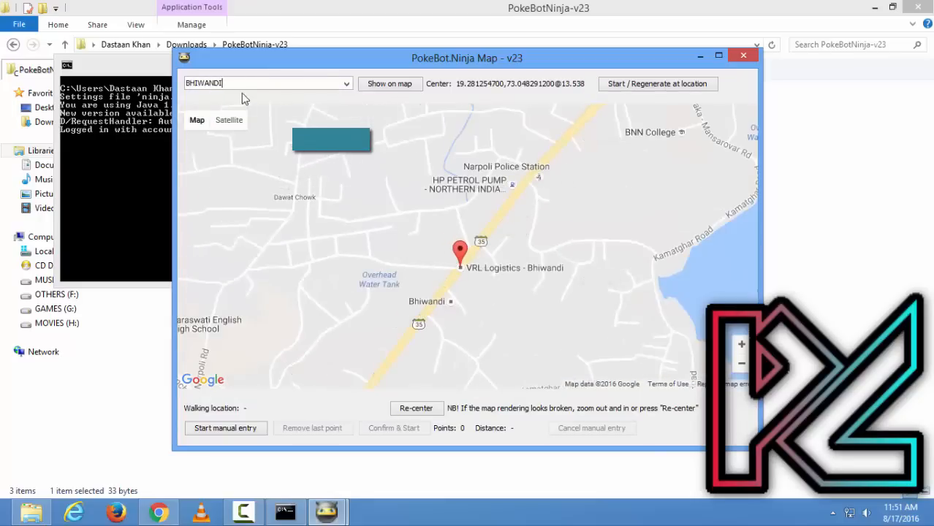
mouse_move(641, 96)
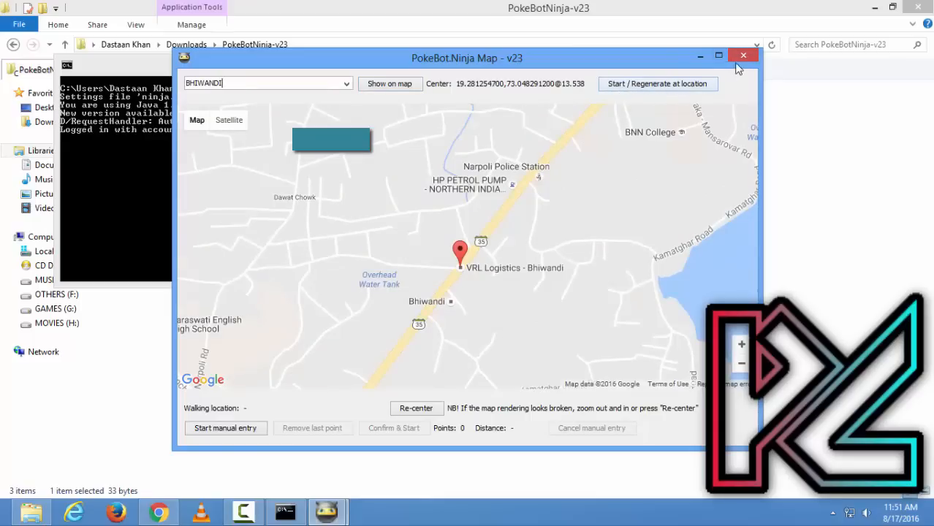
click(744, 56)
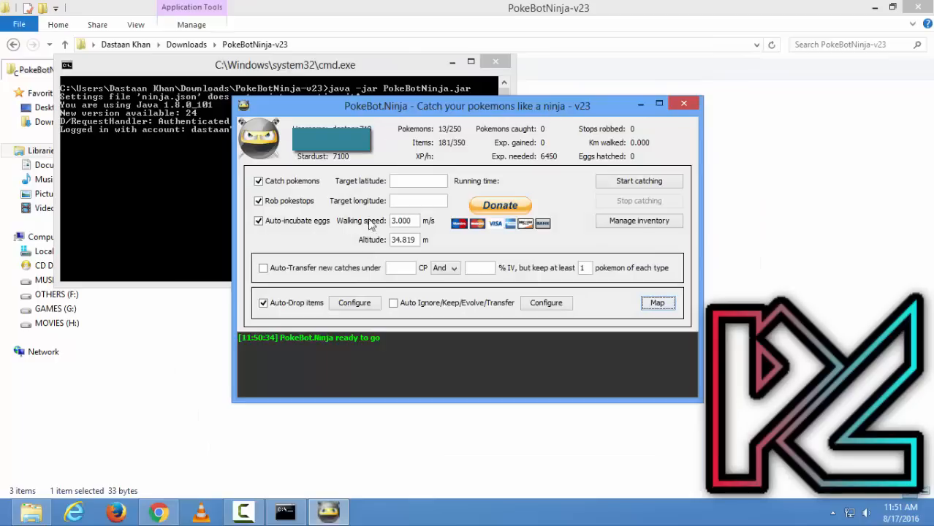
mouse_move(354, 303)
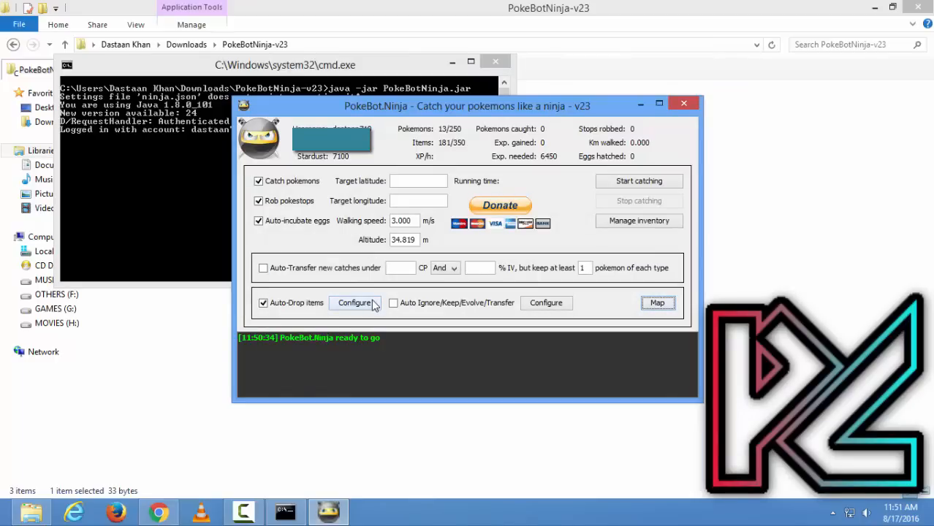
Step: In the auto-drop settings, change the Poke Ball maximum amount from 75 to 50
click(354, 303)
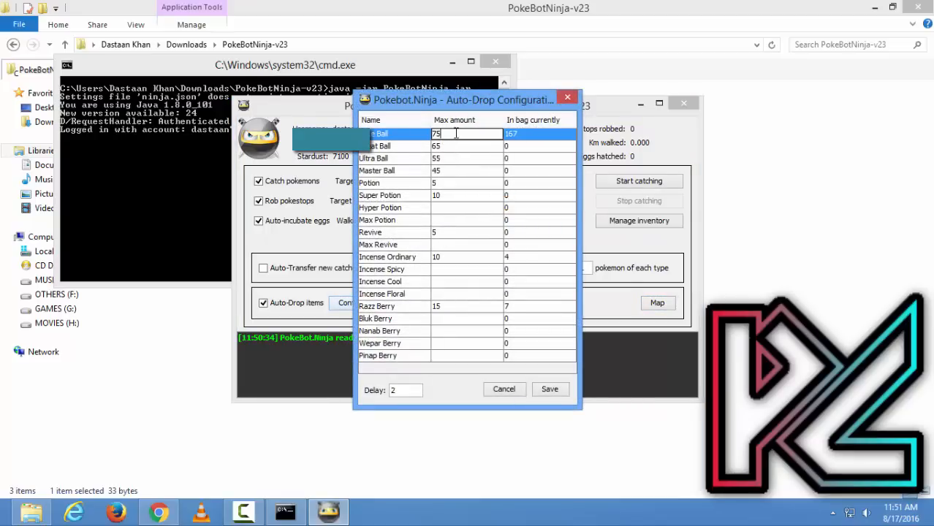
key(Backspace)
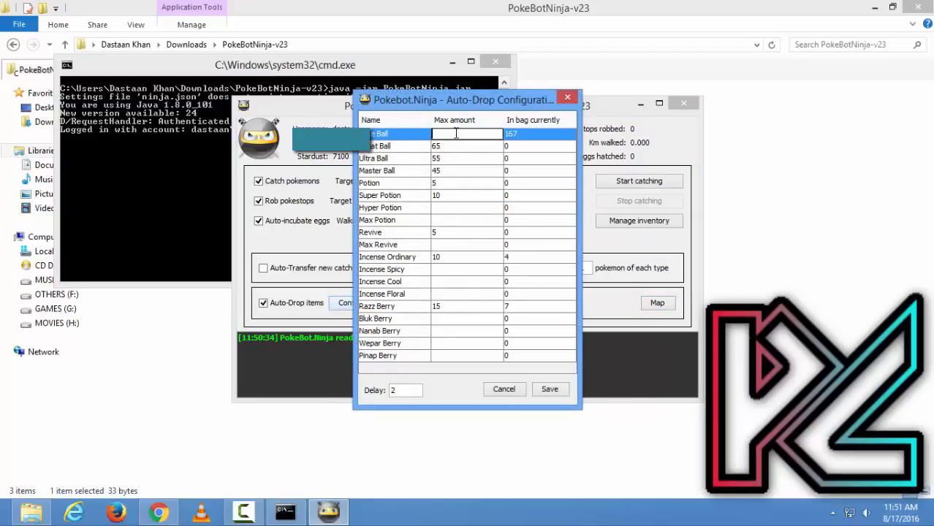
text(50)
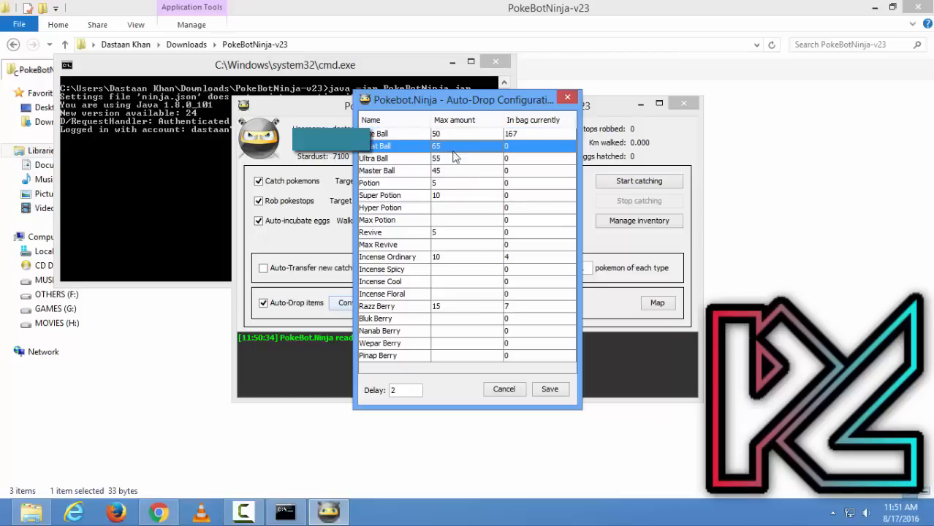
mouse_move(512, 371)
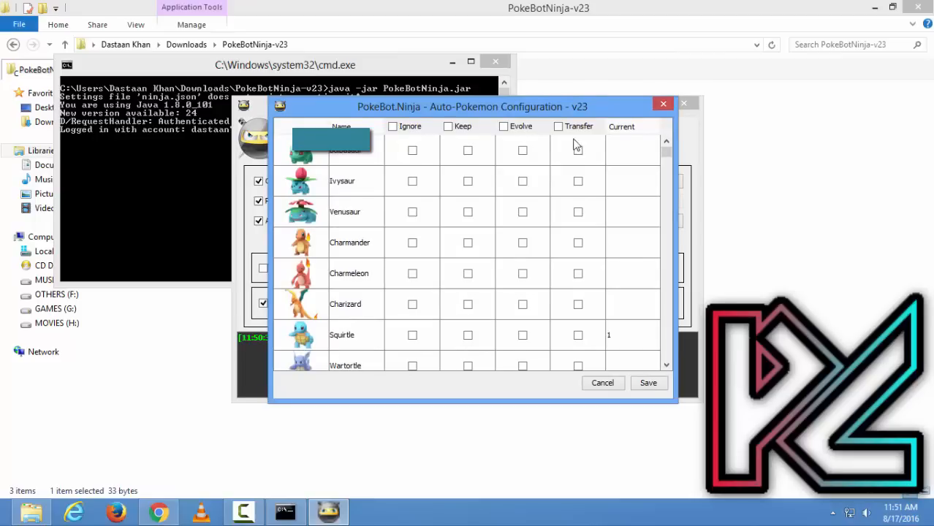
mouse_move(650, 348)
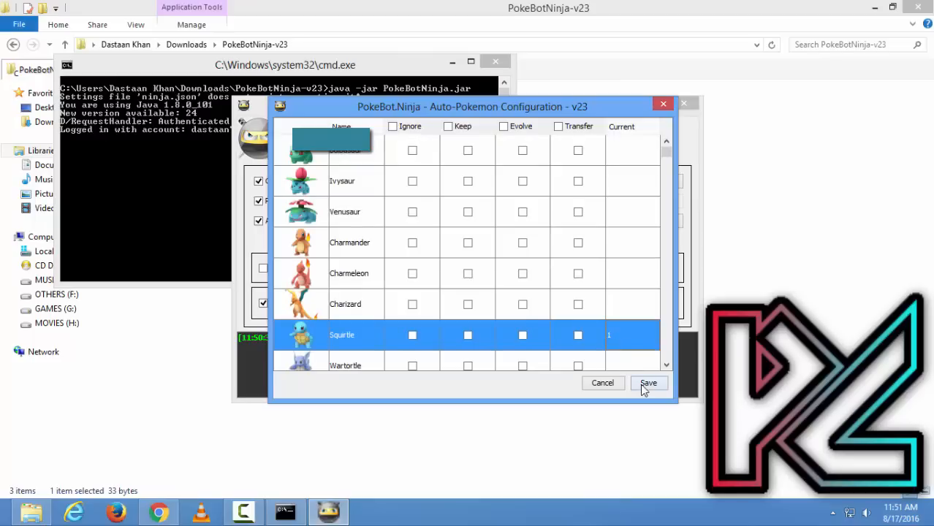
Step: Save the Pokémon ignore/keep/evolve/transfer handling settings
click(647, 383)
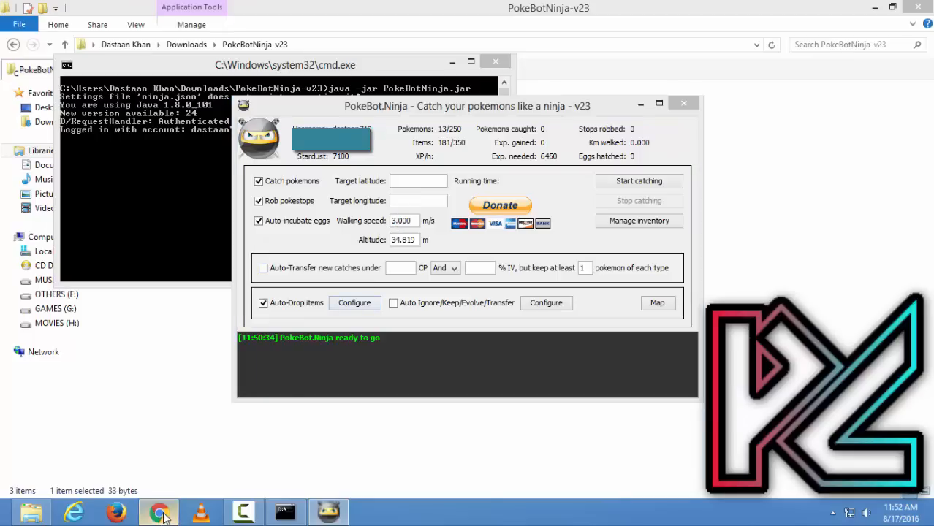
Step: Search Google for 'SPEDD CONVERTER' in Chrome, then bring the bot window back to front
click(157, 512)
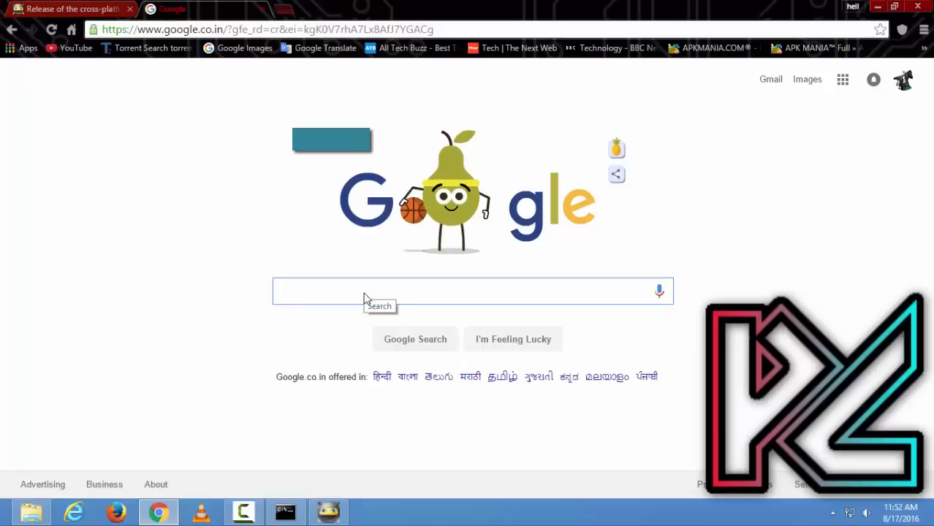
text(SPEDD CONVERTER)
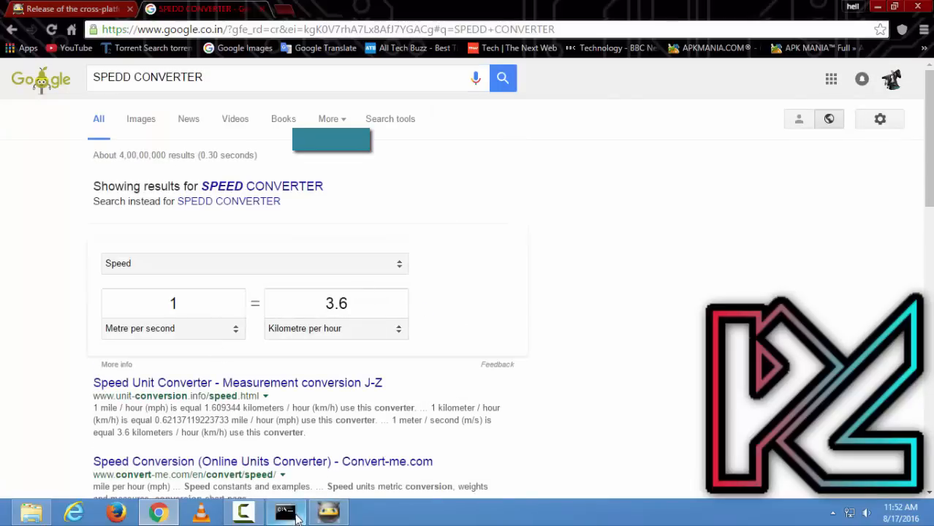
click(285, 512)
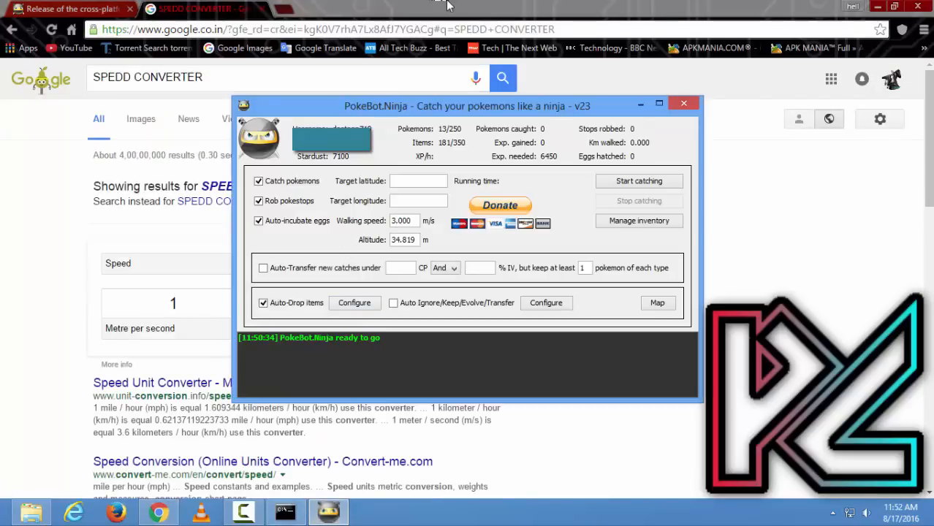
Step: Set the bot's walking speed to 4 m/s and enter 4 metres per second in the converter
click(684, 102)
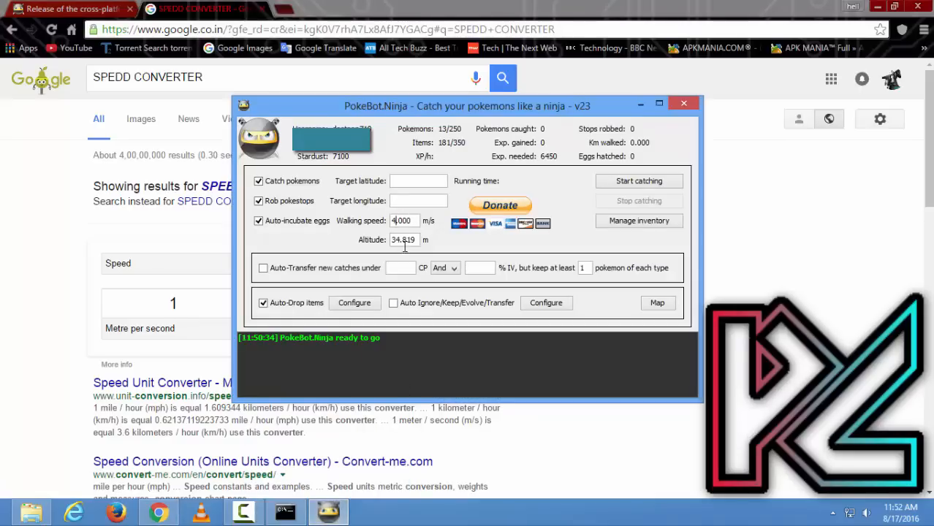
click(684, 103)
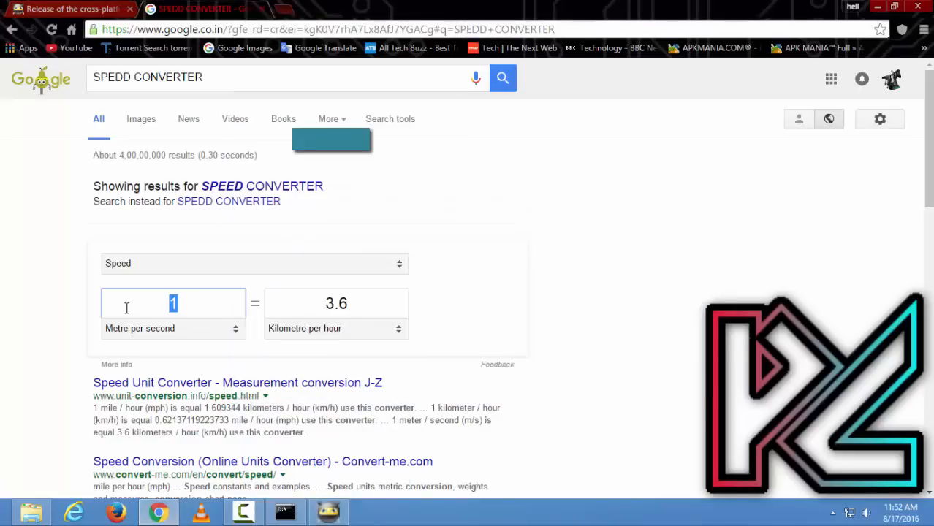
text(4)
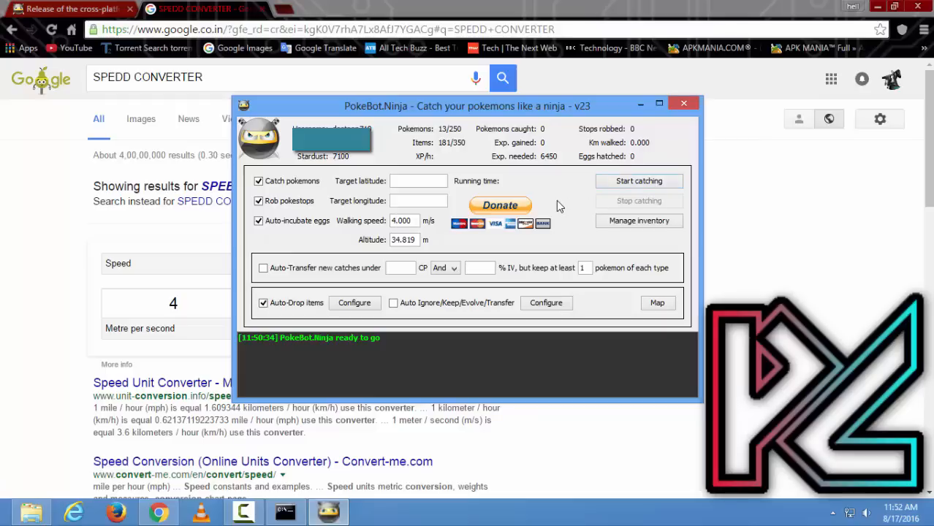
mouse_move(544, 192)
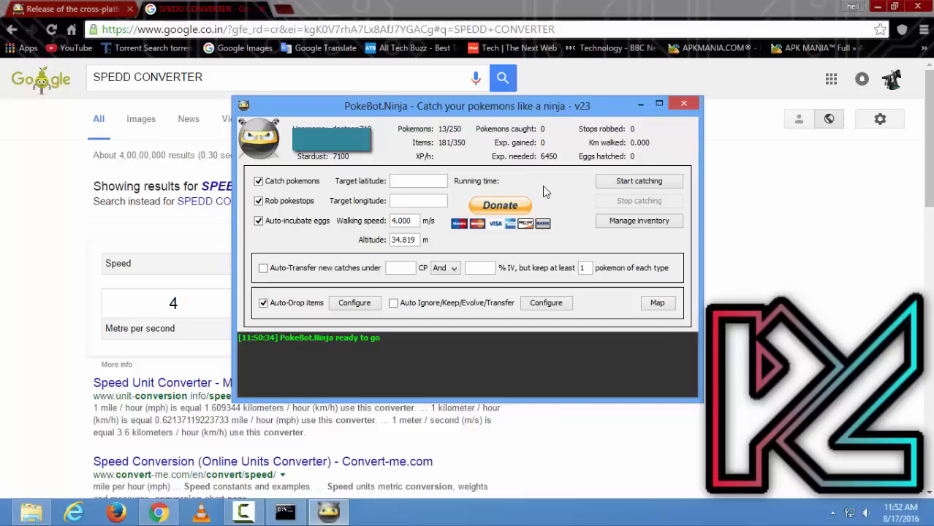